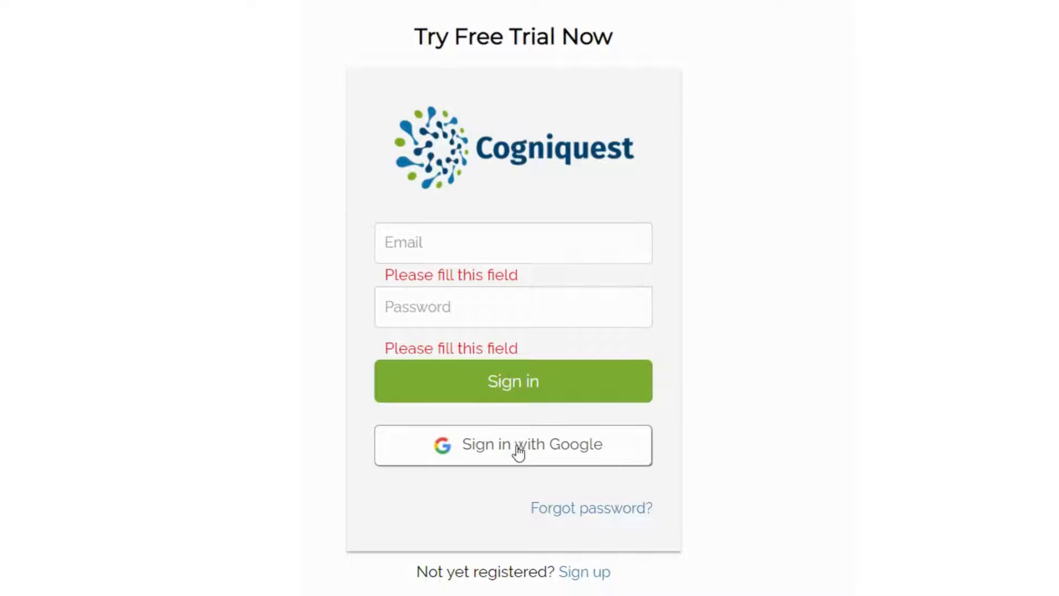
# Step: Sign in to Cogniquest Table Extract with the linked Google account
pyautogui.click(514, 445)
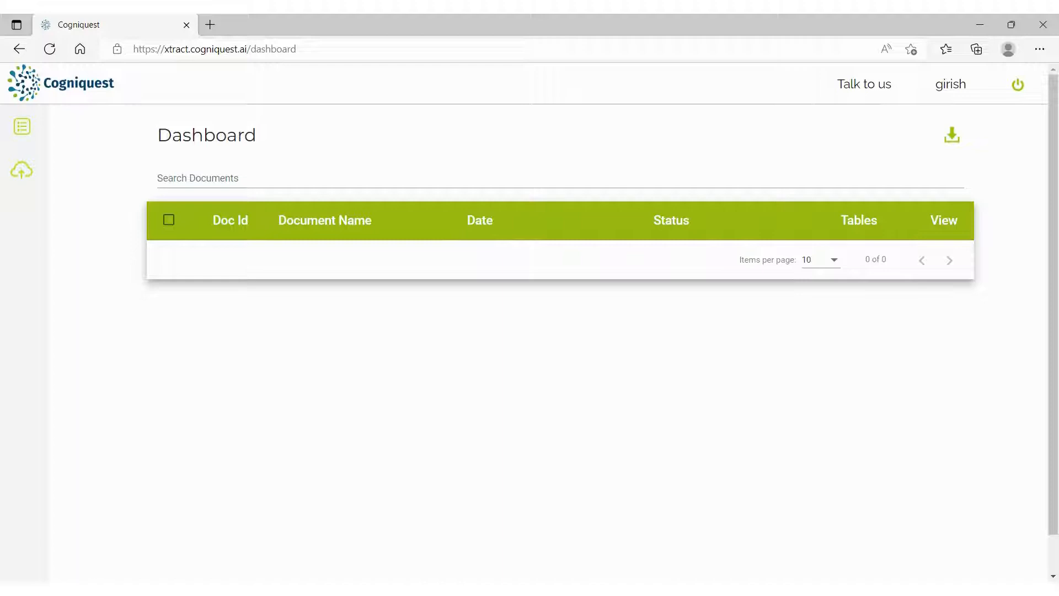
# Step: Upload Investec_Research_Report.pdf from the upload page
pyautogui.click(21, 170)
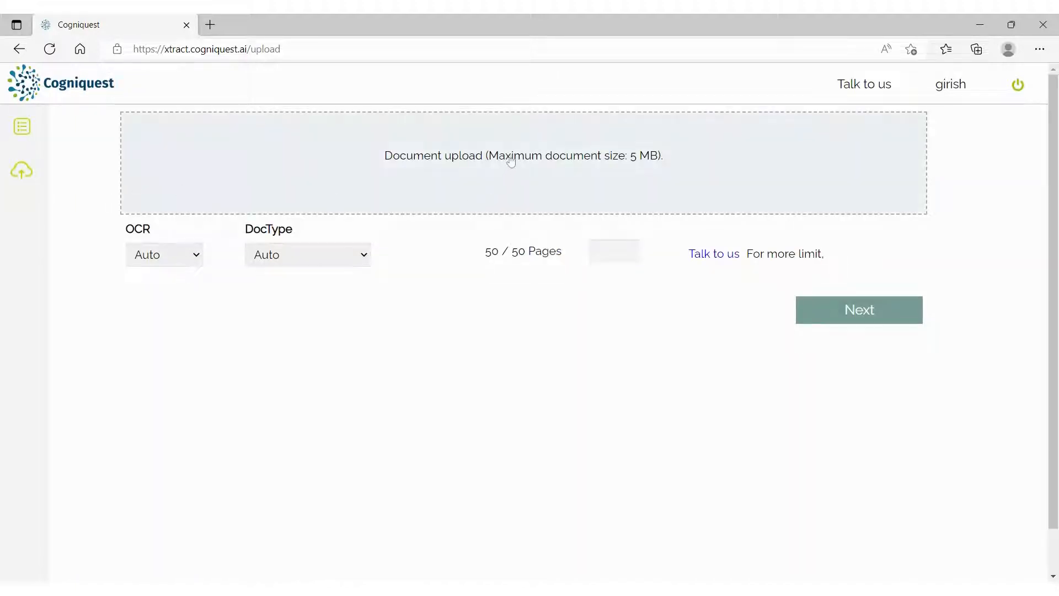
pyautogui.click(523, 165)
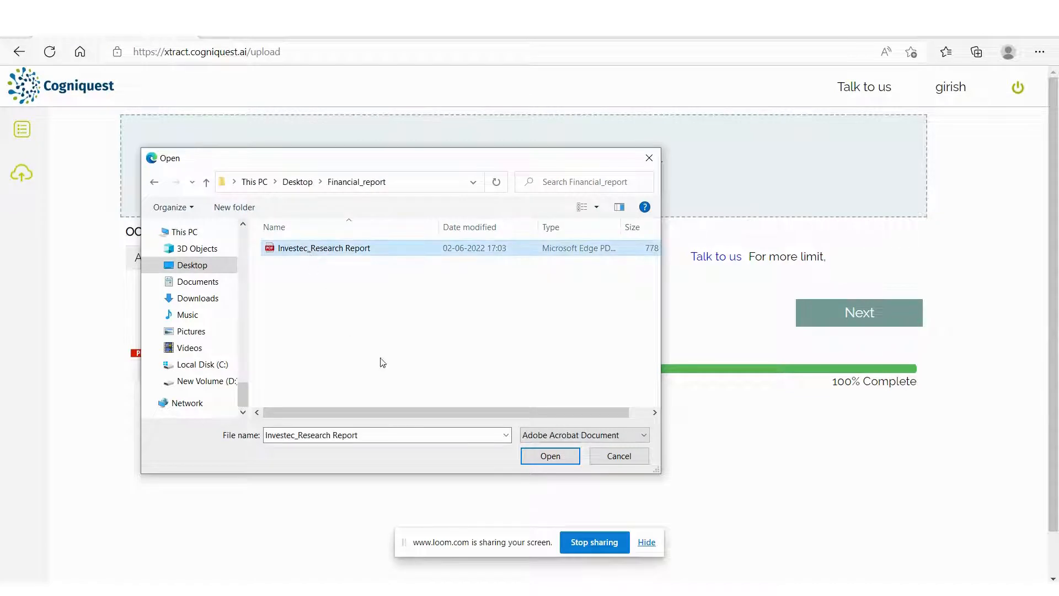
pyautogui.click(550, 456)
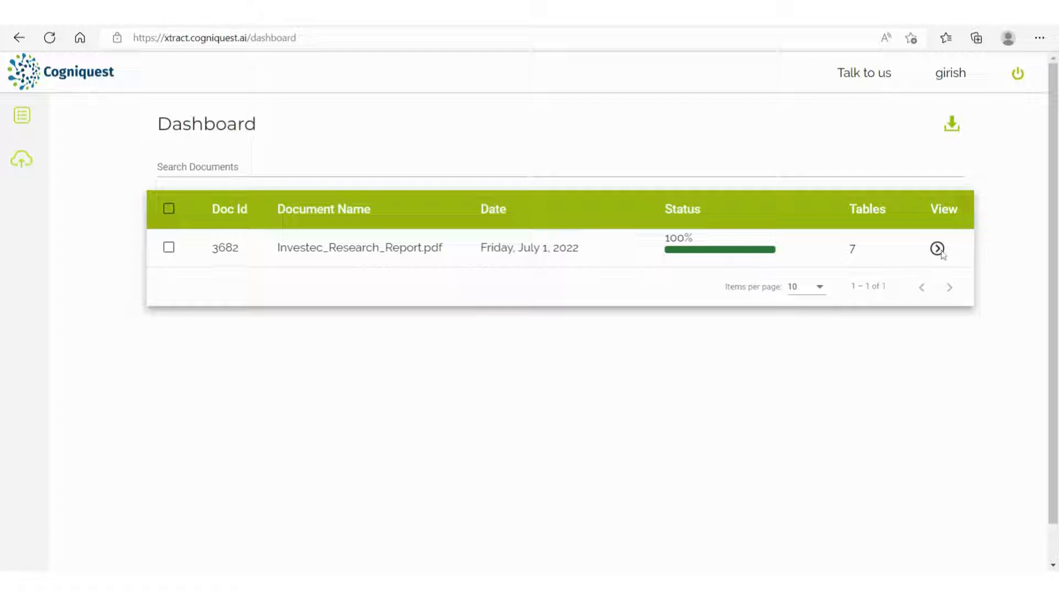
# Step: Open document 3682's extracted tables and scroll to page 3's Ratios and Metrics table
pyautogui.click(937, 248)
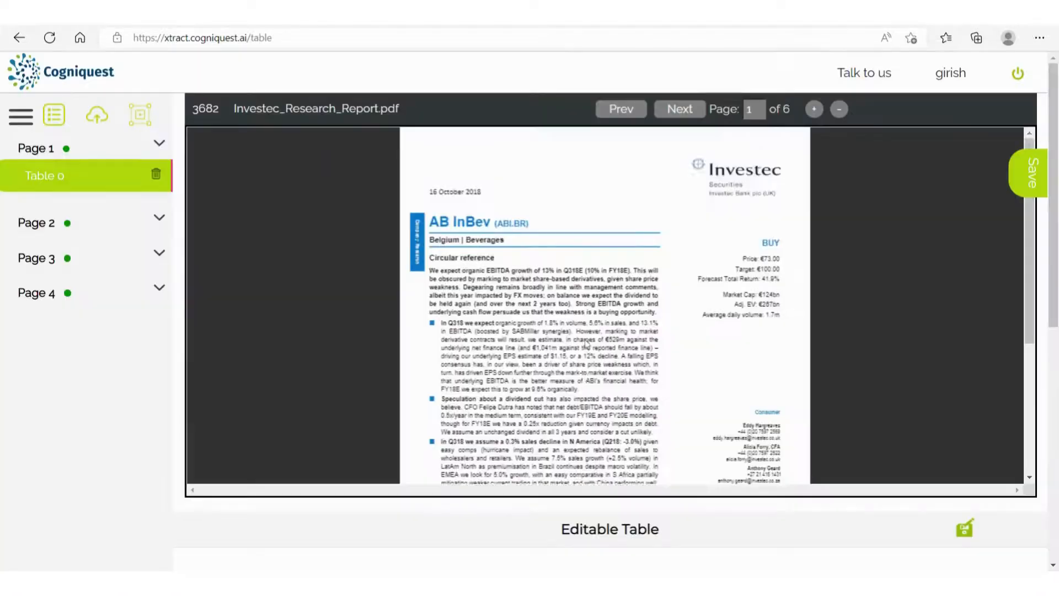
pyautogui.scroll(-3)
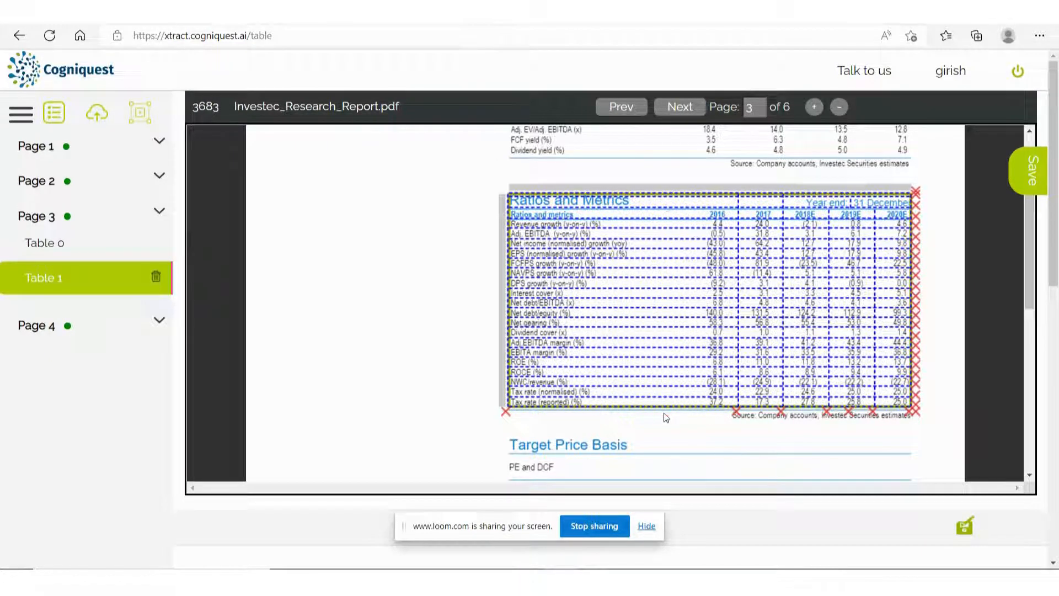
# Step: Select document 3683 on the dashboard and download its tables as Excel
pyautogui.click(139, 123)
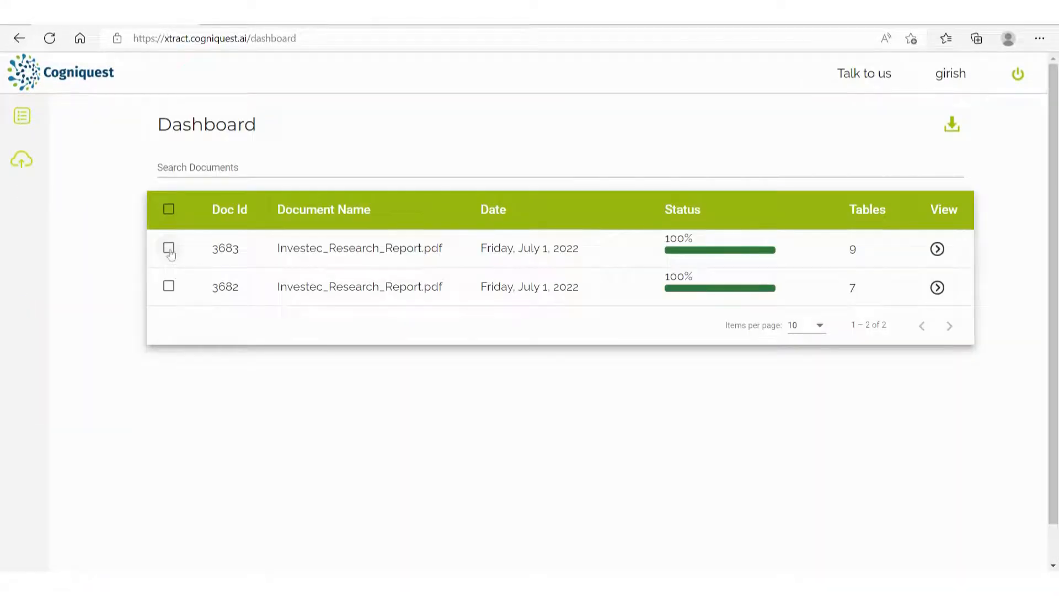
pyautogui.click(168, 248)
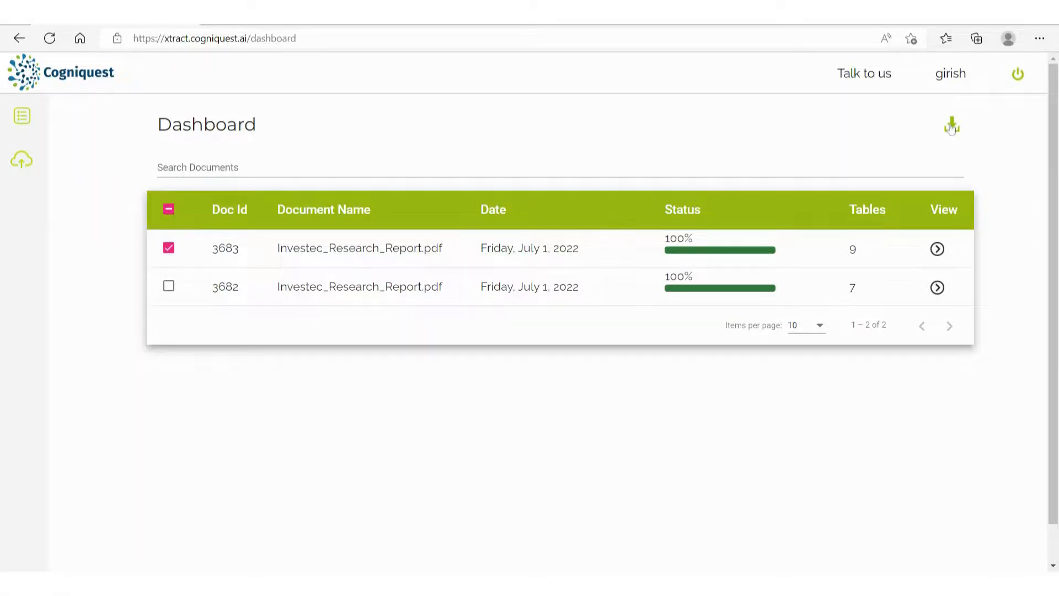
pyautogui.click(950, 123)
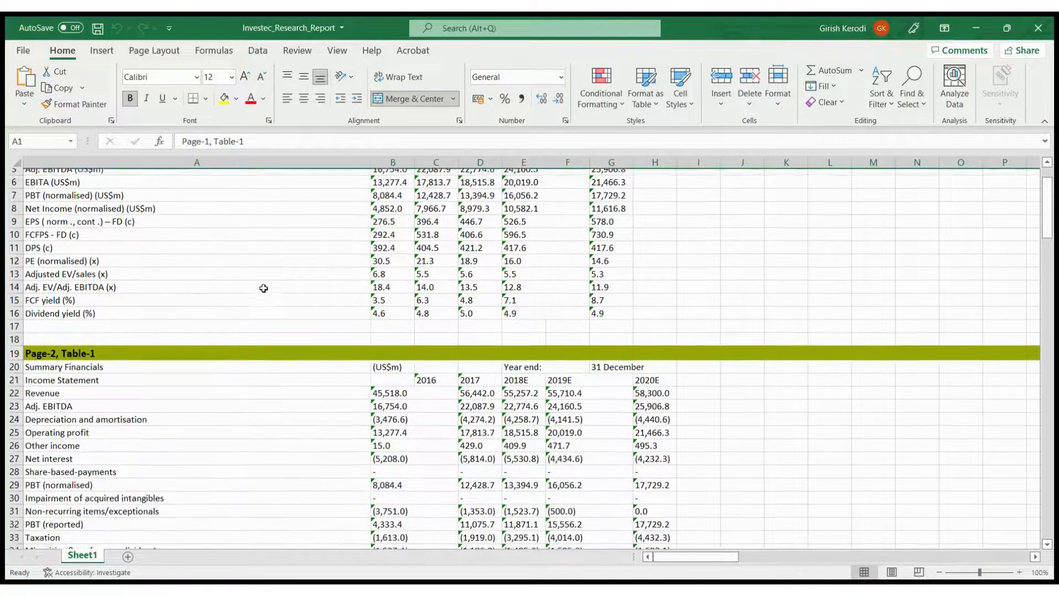